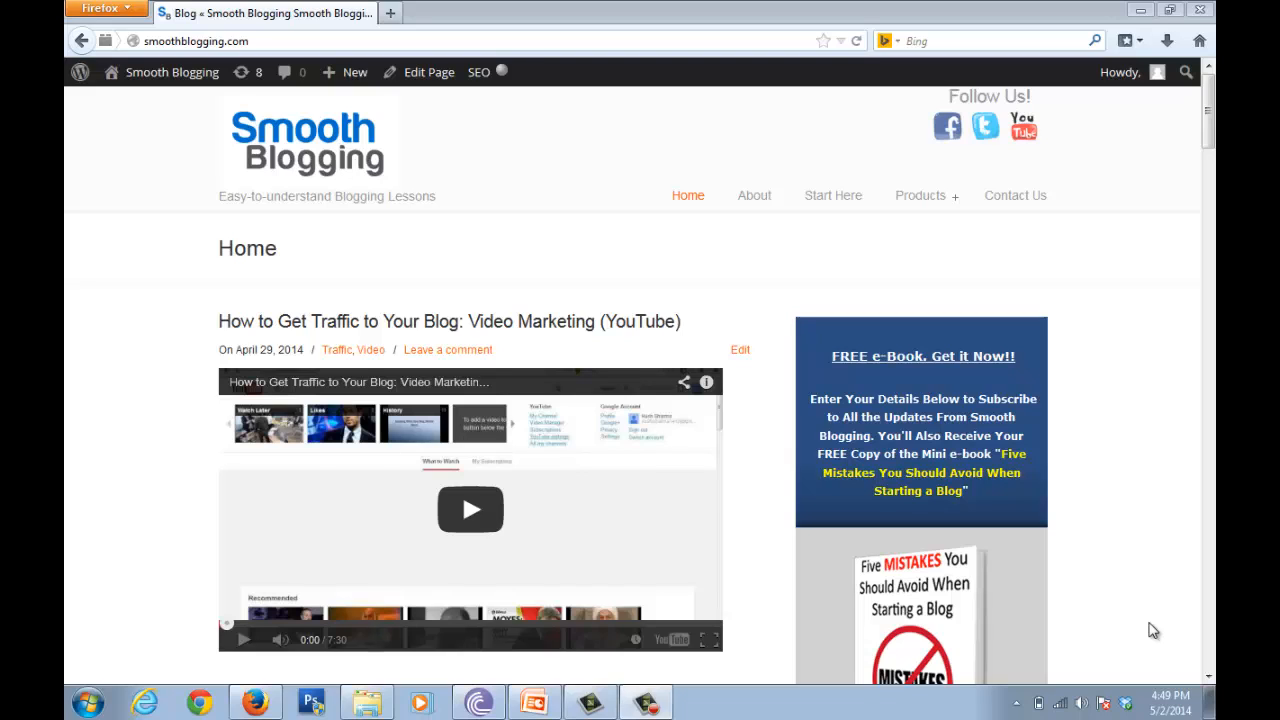
mouse_move(1110, 578)
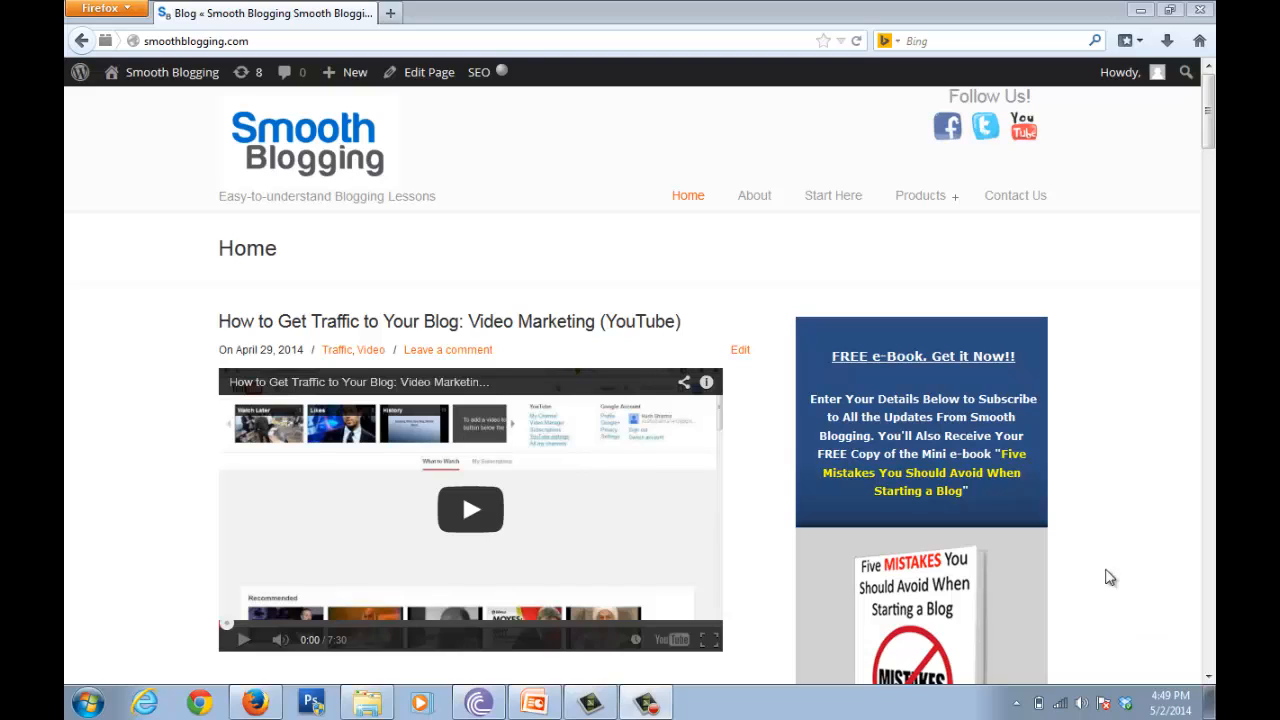
mouse_move(748, 120)
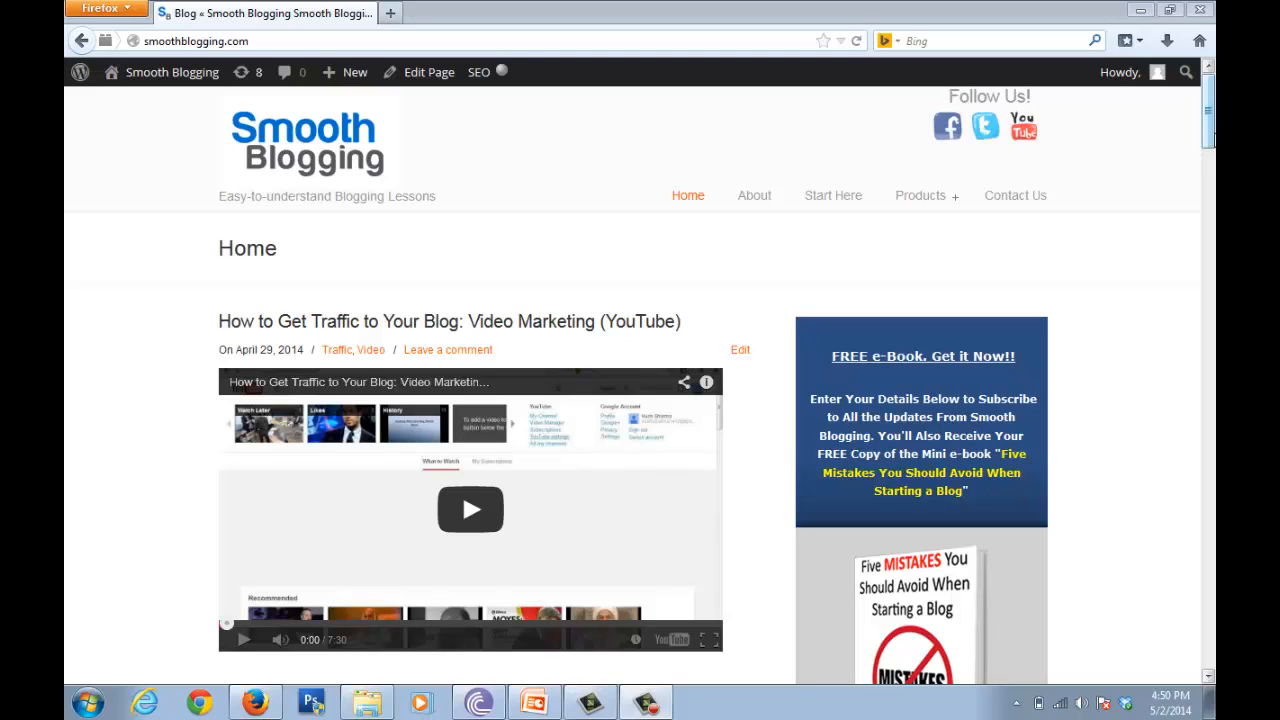
scroll("down", 3)
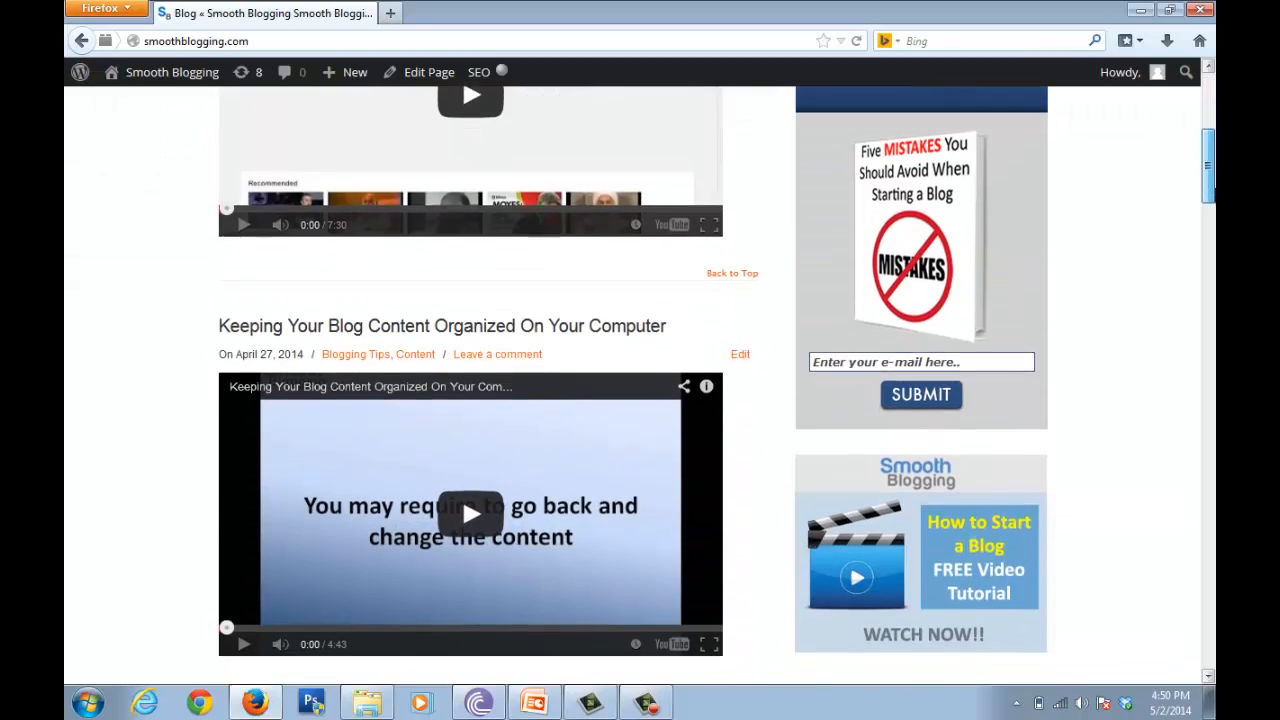
scroll("down", 3)
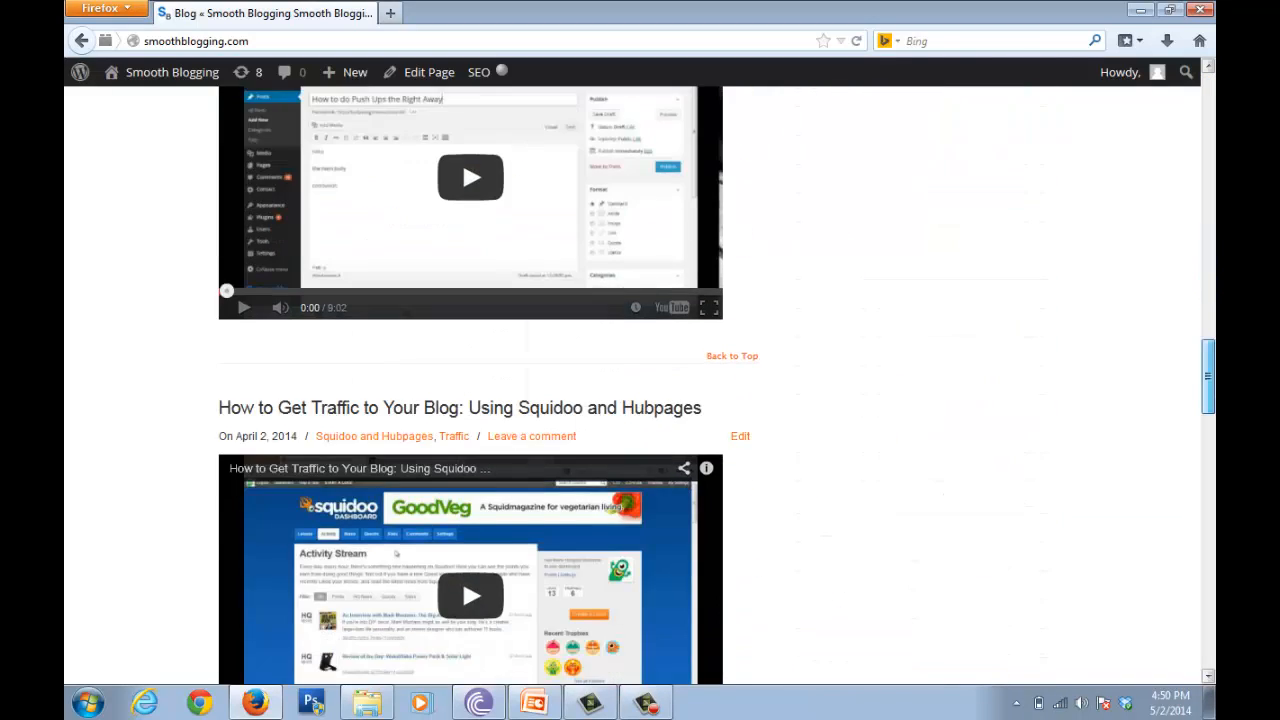
scroll("up", 3)
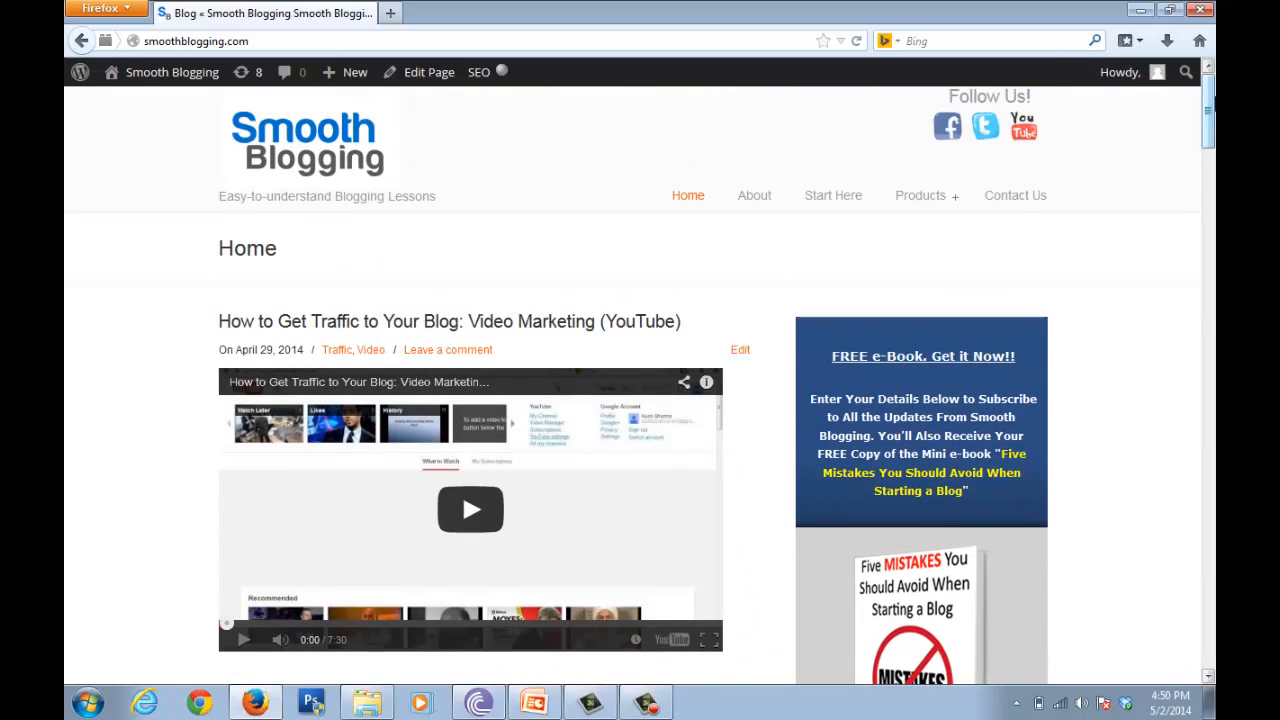
scroll("down", 3)
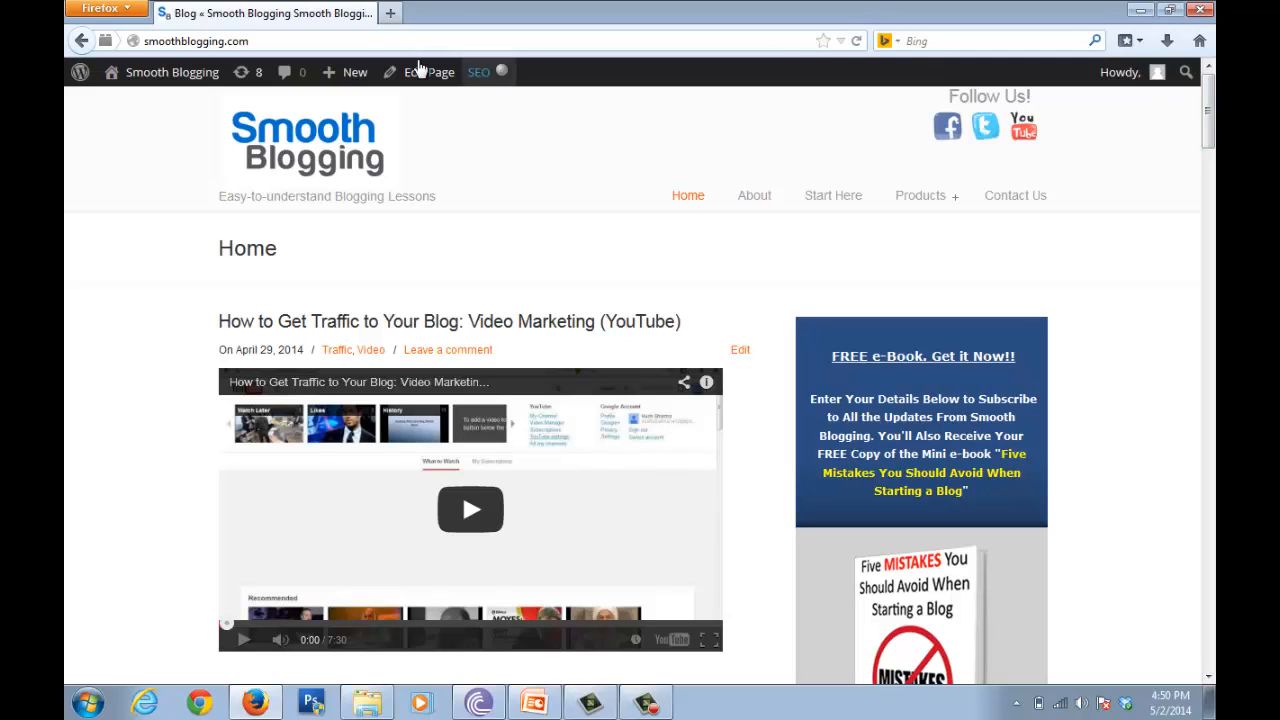
mouse_move(328, 112)
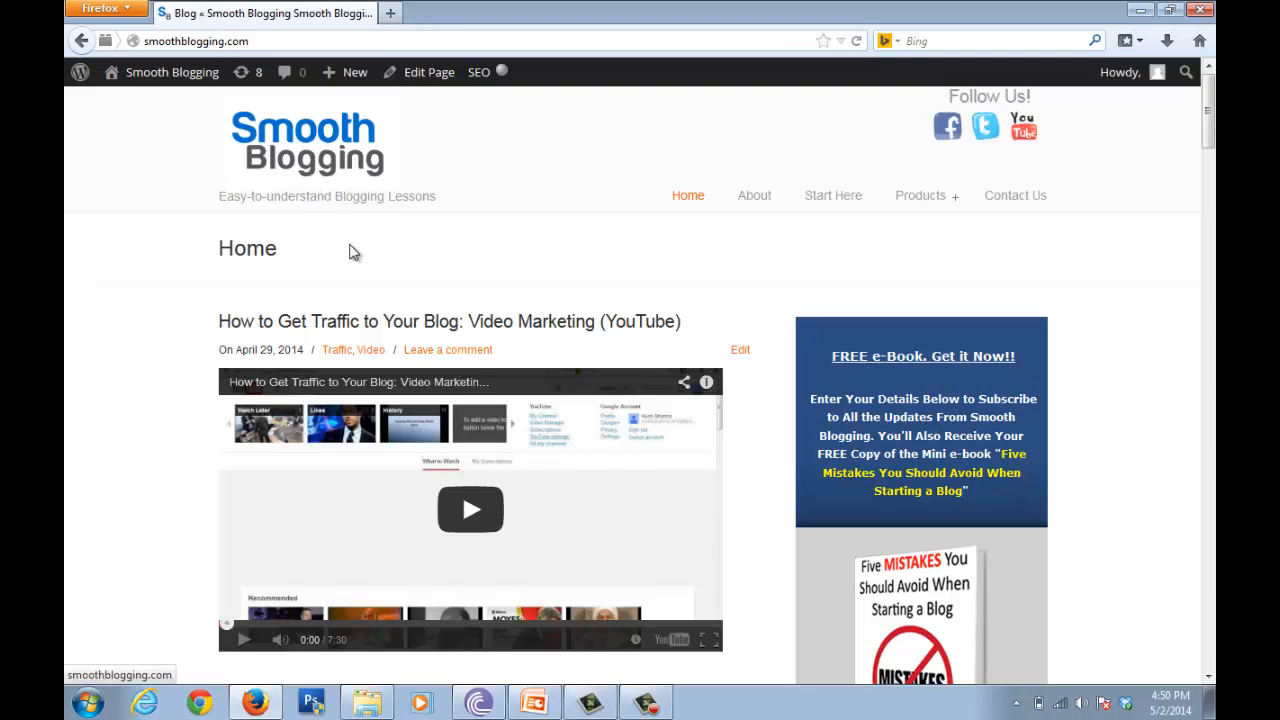
mouse_move(372, 272)
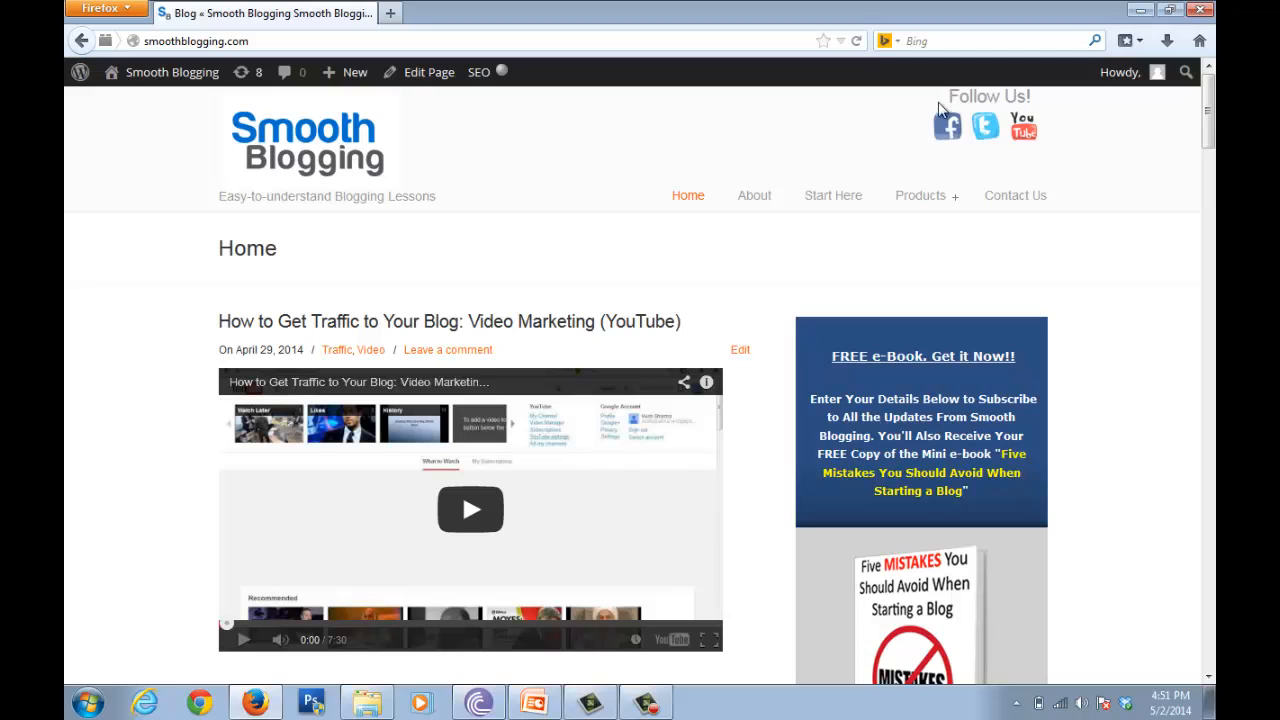
mouse_move(1022, 130)
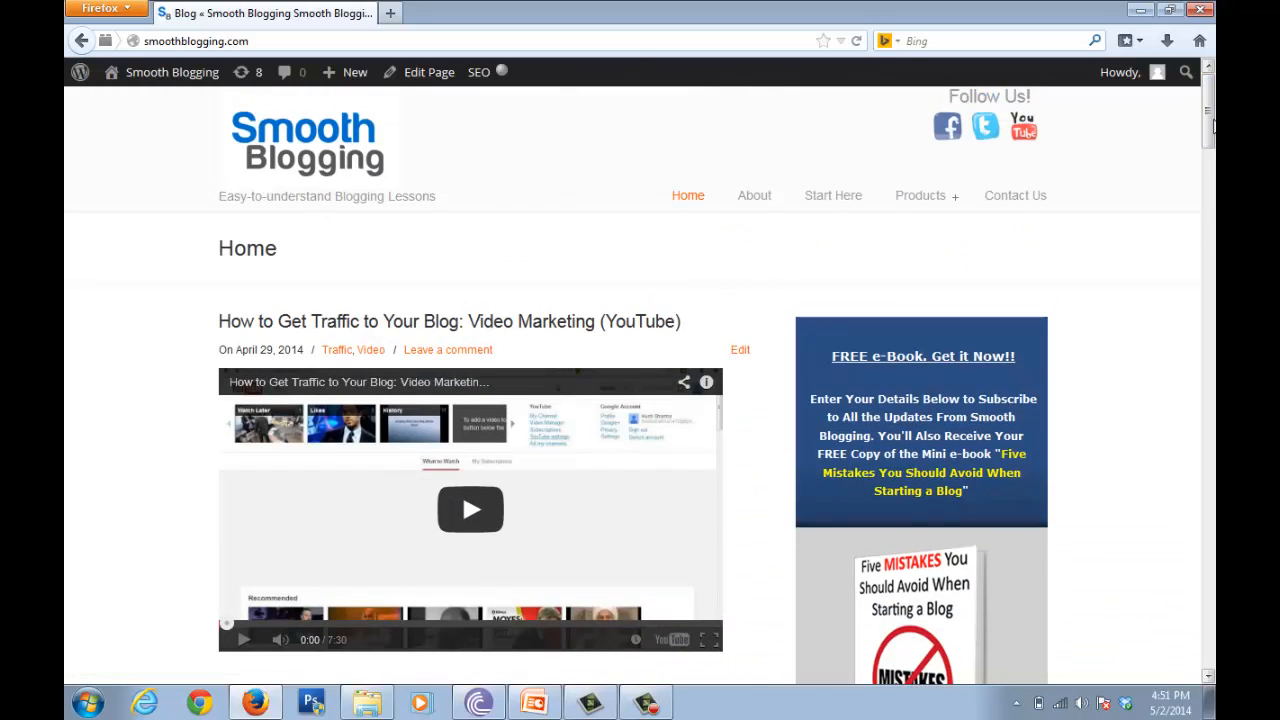
scroll("down", 3)
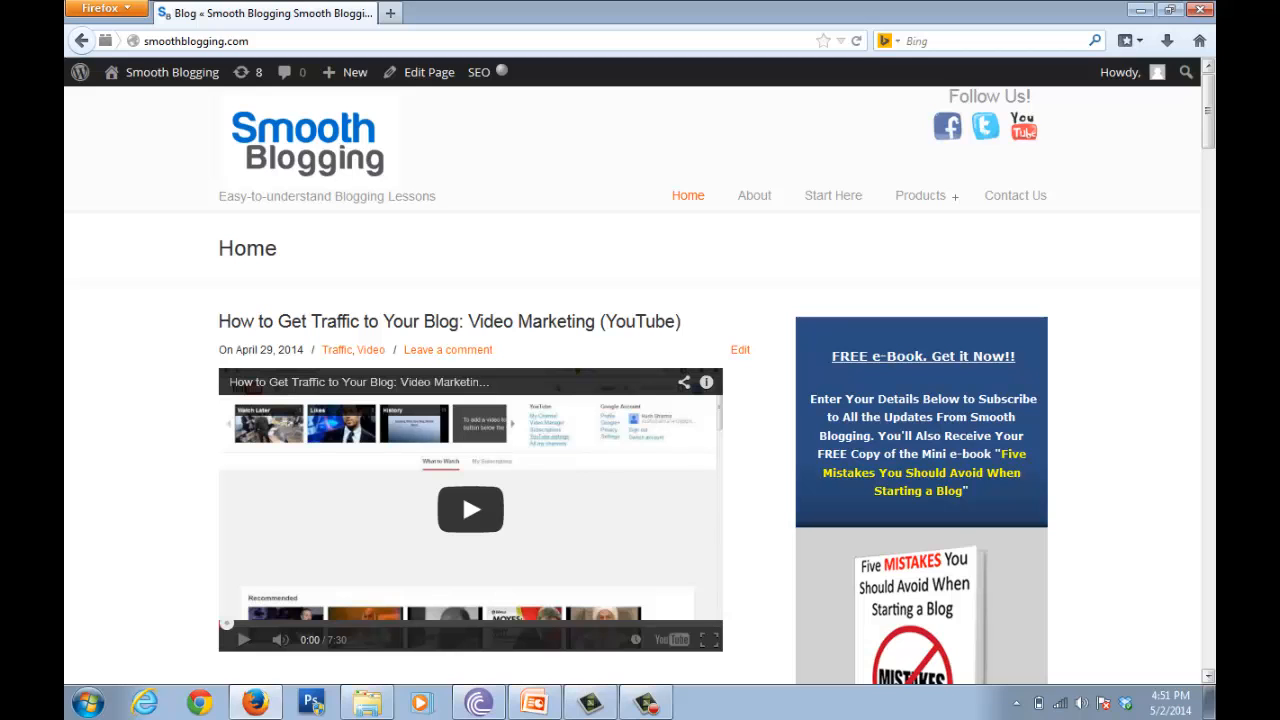
scroll("down", 3)
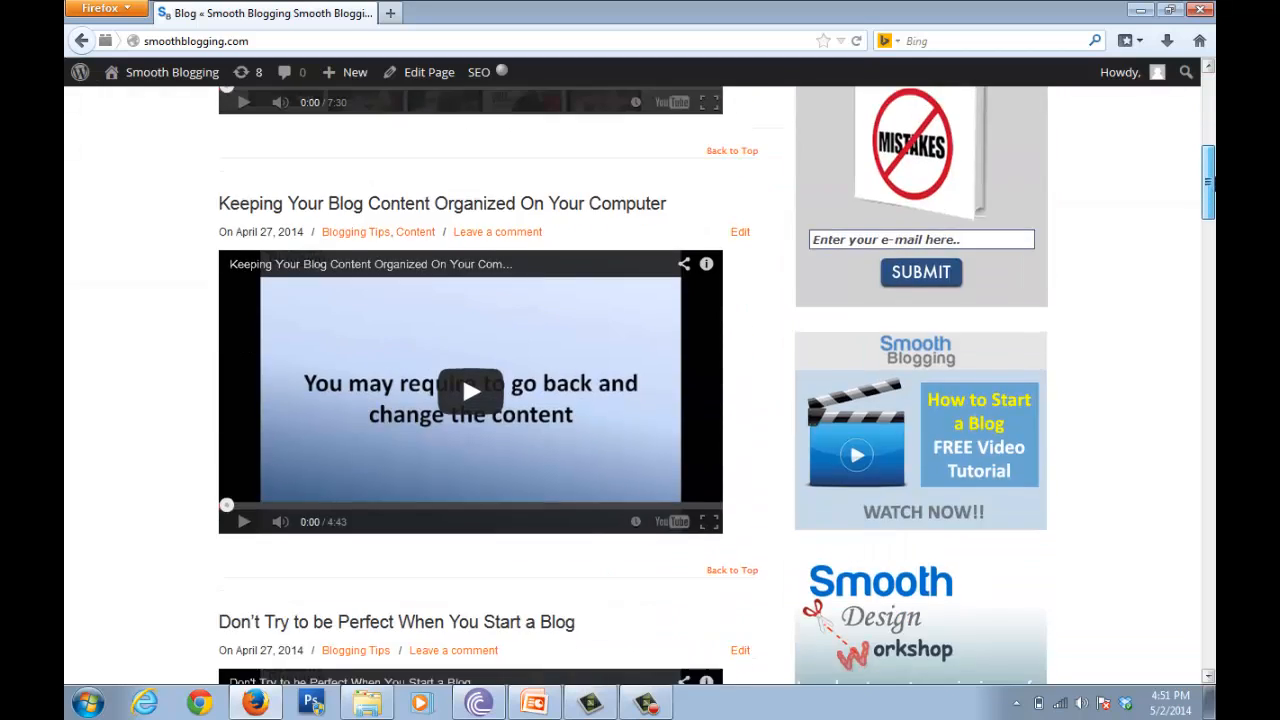
scroll("up", 3)
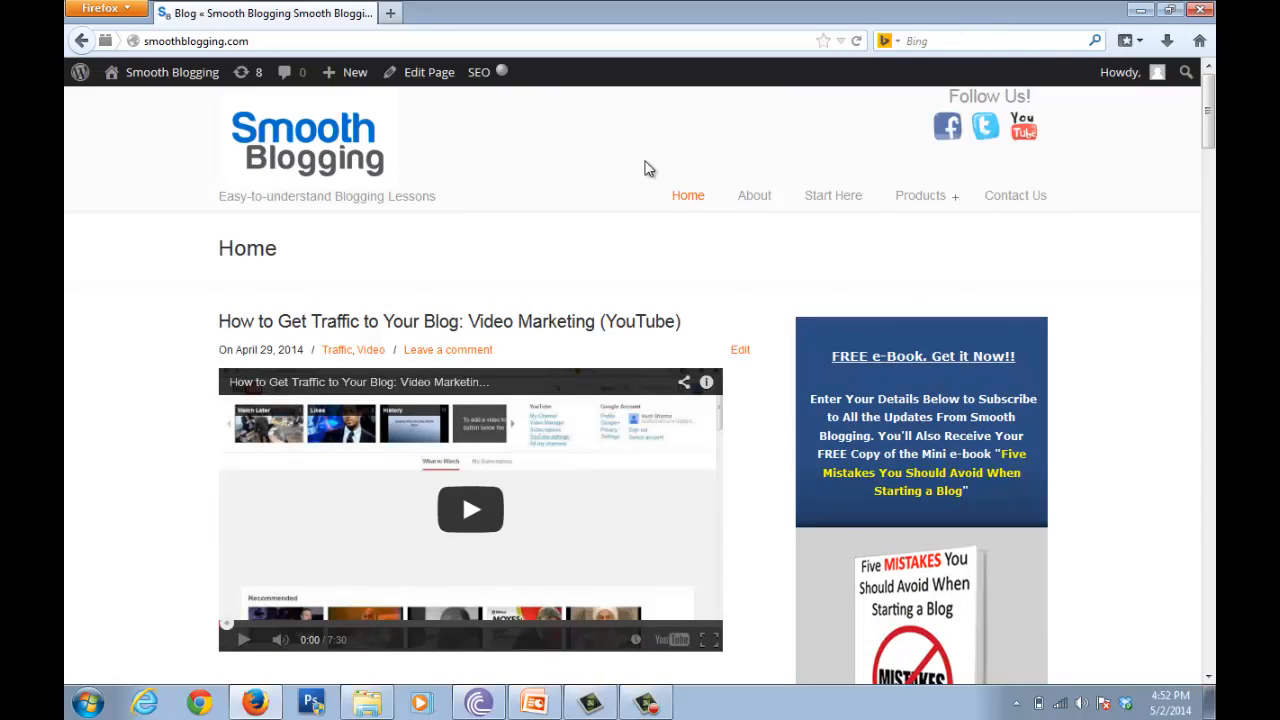
mouse_move(530, 164)
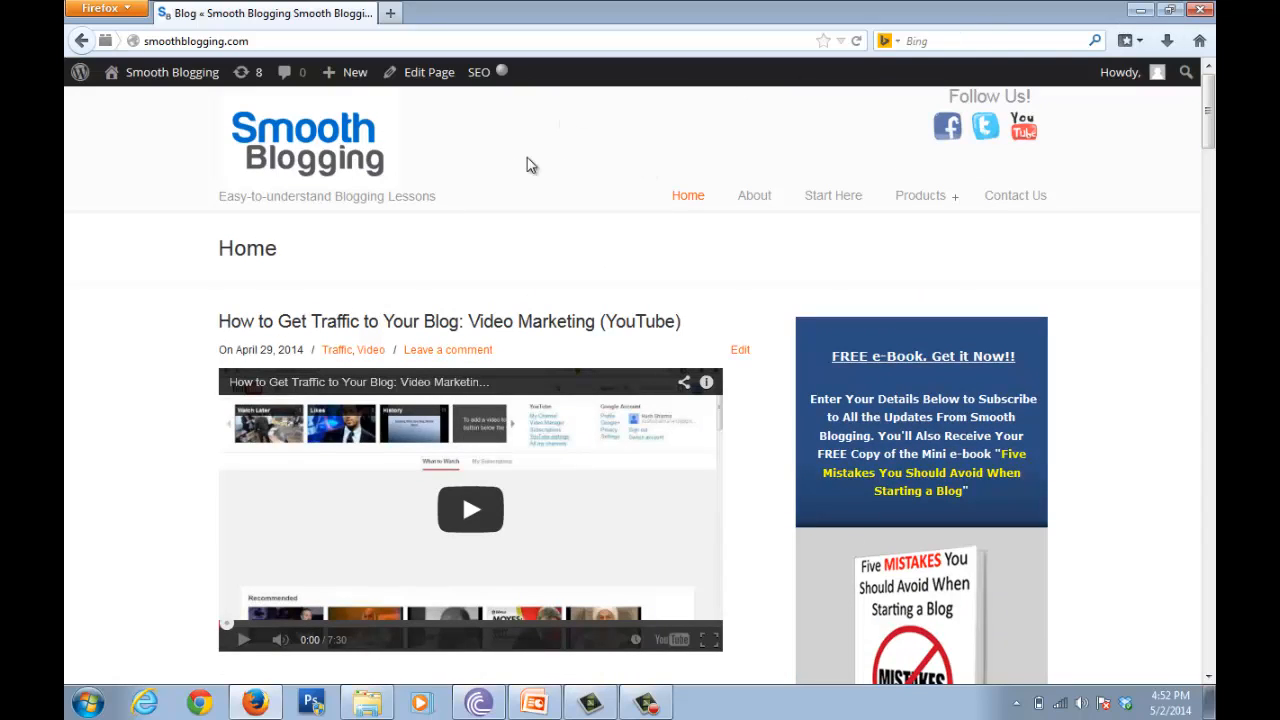
mouse_move(576, 136)
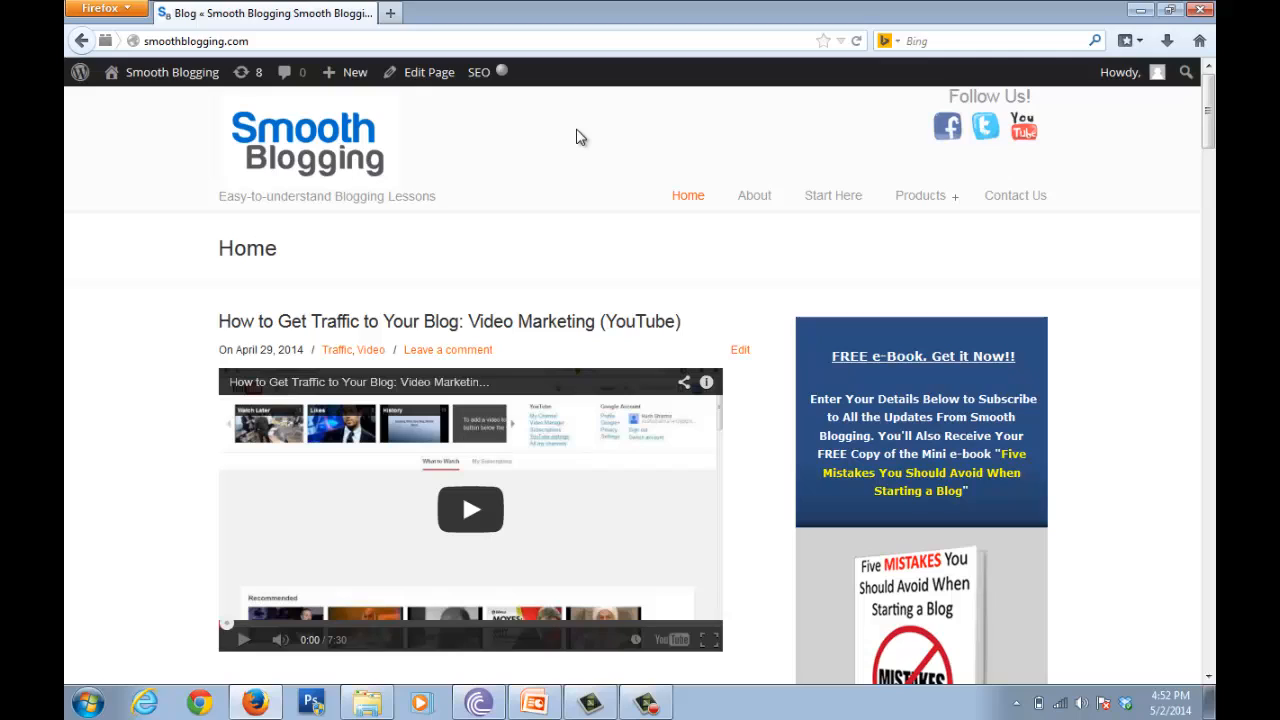
mouse_move(608, 140)
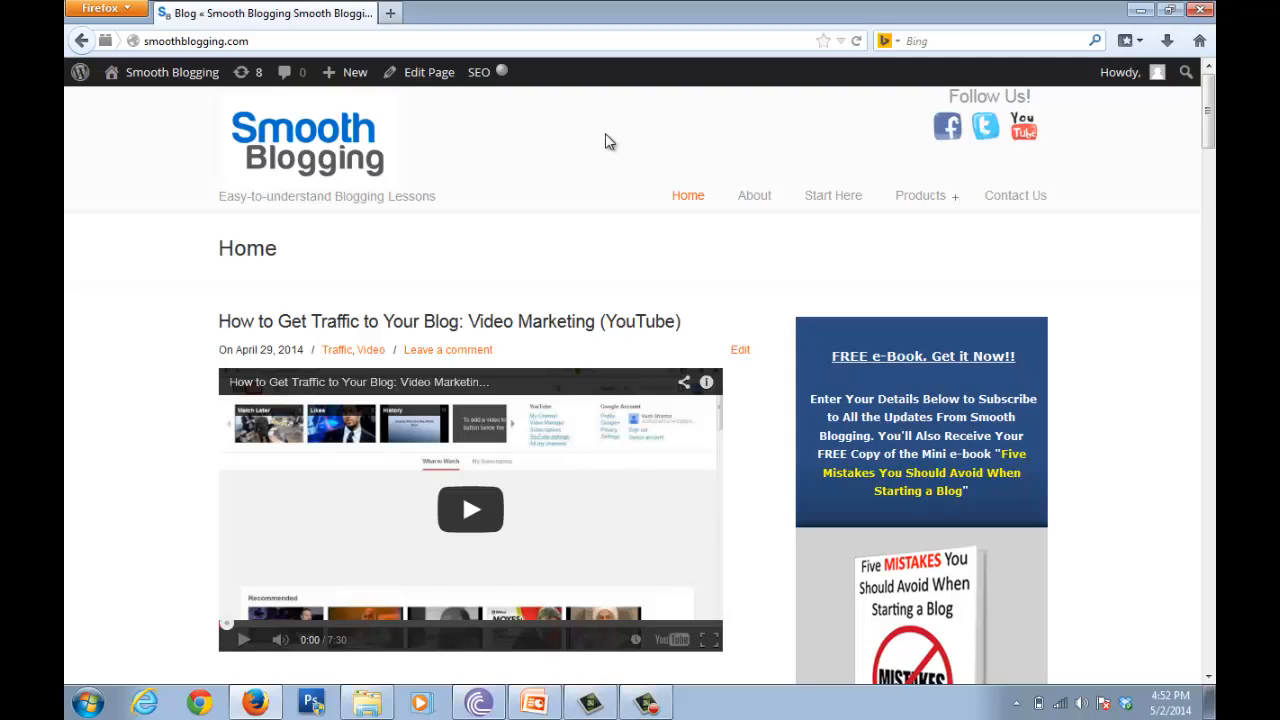
mouse_move(688, 196)
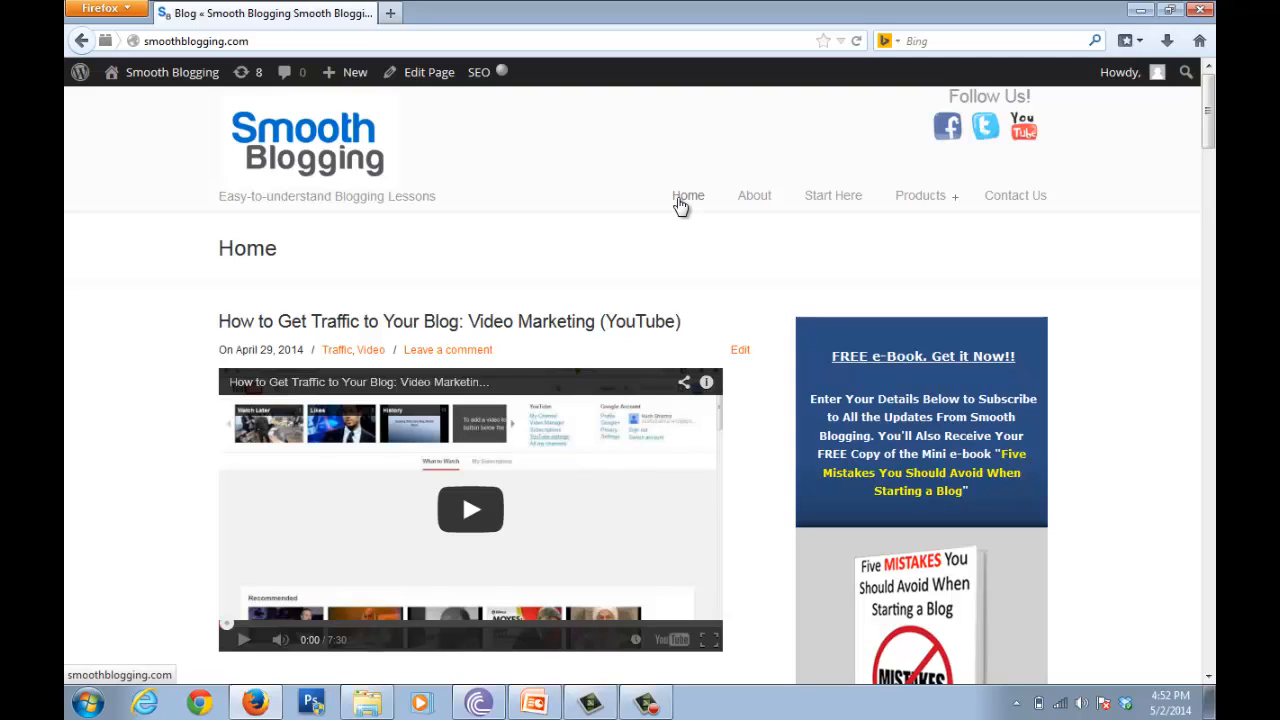